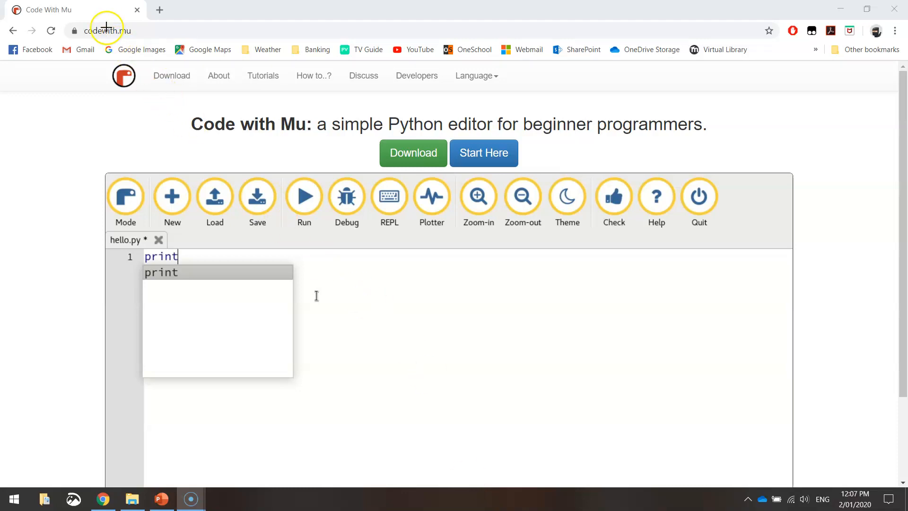
# - Zoom the browser in and go from codewith.mu to the Mu download page
pyautogui.press('ctrl+plus')
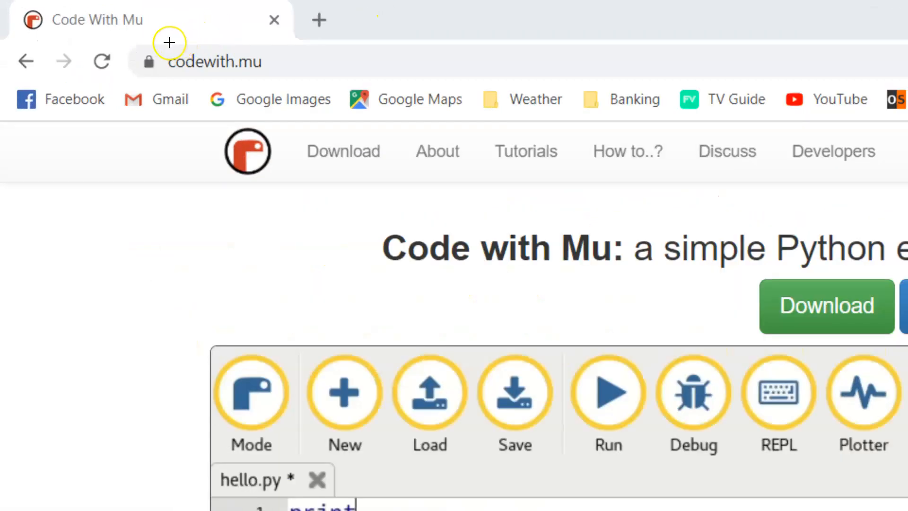
pyautogui.click(215, 62)
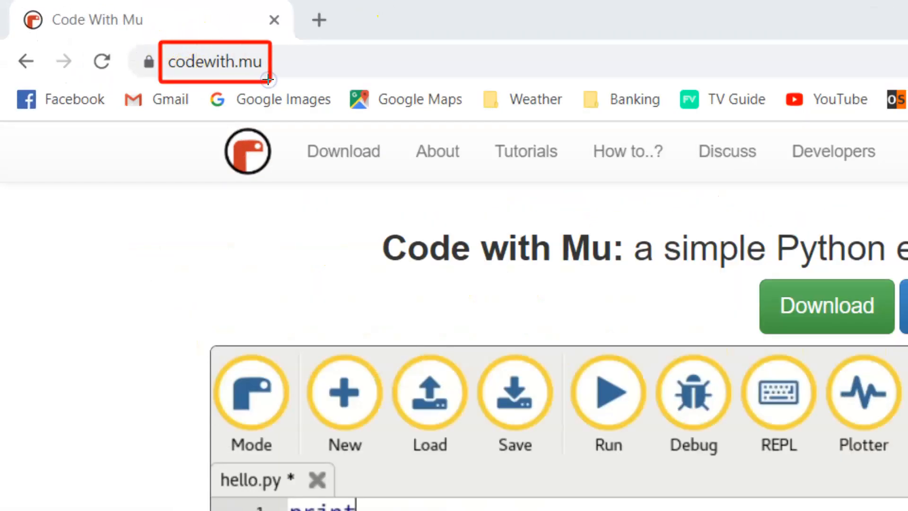
pyautogui.moveTo(204, 68)
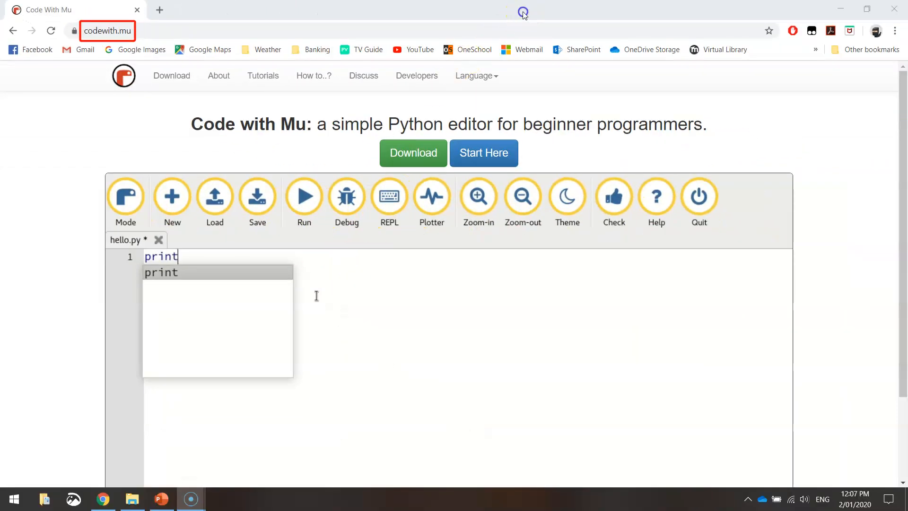
pyautogui.moveTo(520, 64)
pyautogui.write('("Hello from Mu!")')
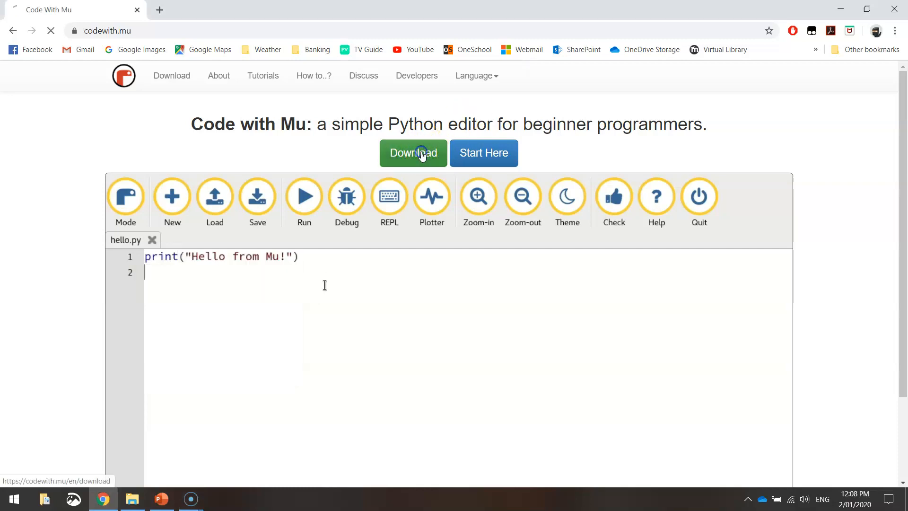
pyautogui.click(413, 153)
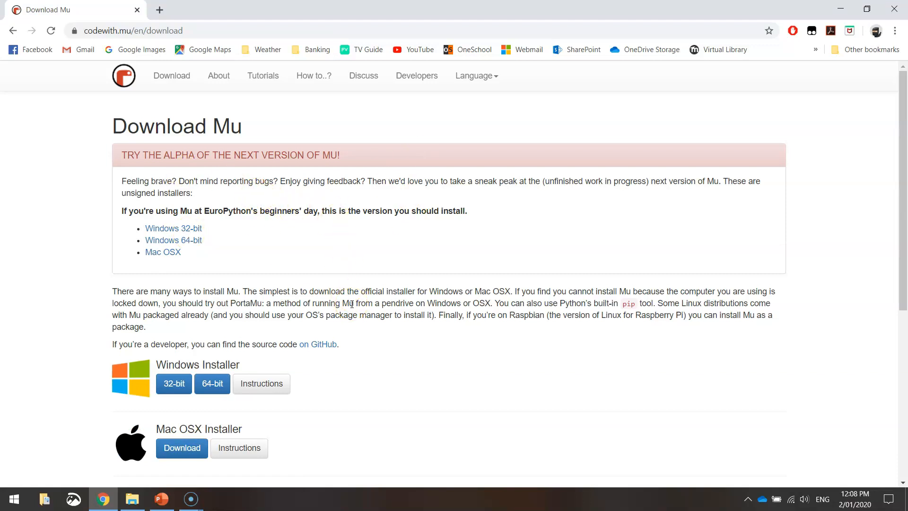
# - Start downloading the 64-bit Windows installer mu-editor_1.0.2_win64.exe from the Windows Installer section
pyautogui.scroll(-3)
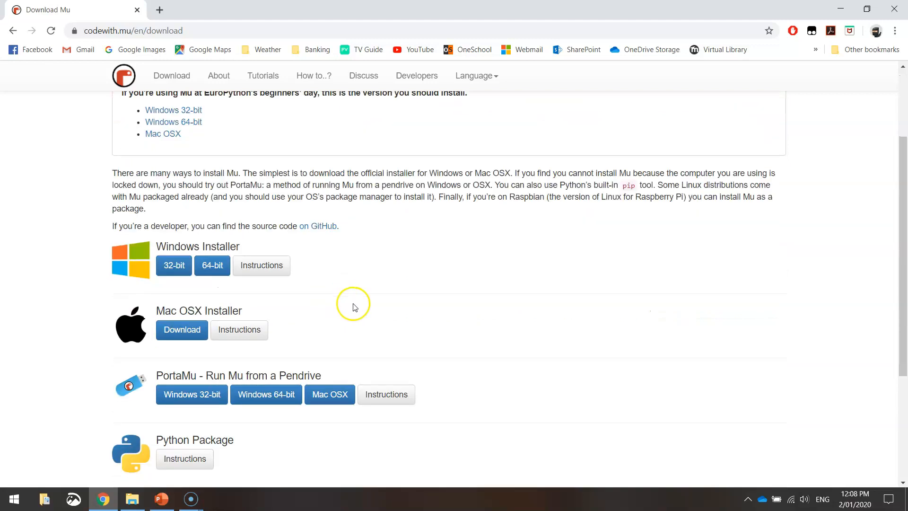
pyautogui.moveTo(212, 265)
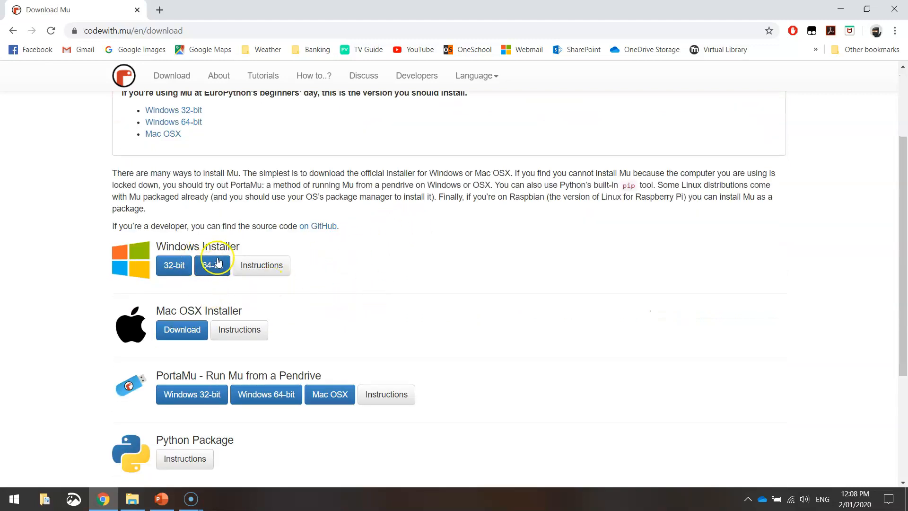
pyautogui.moveTo(213, 264)
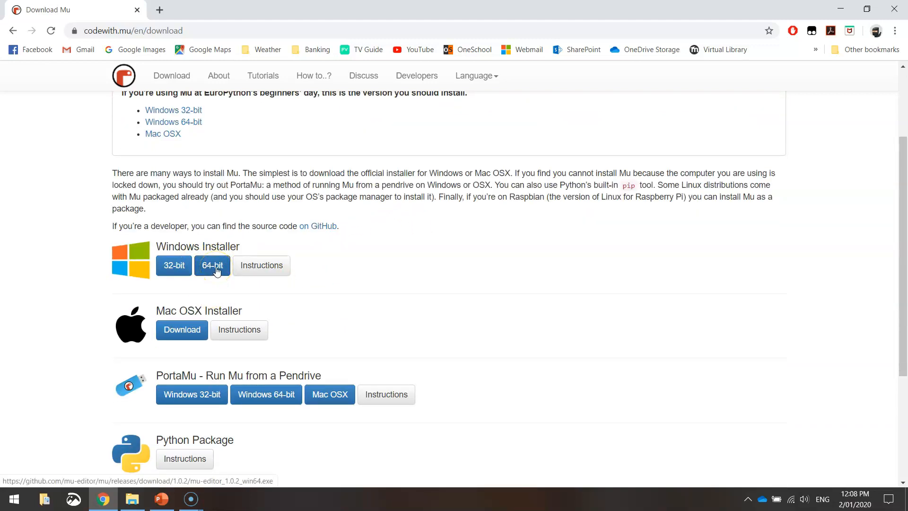
pyautogui.moveTo(207, 285)
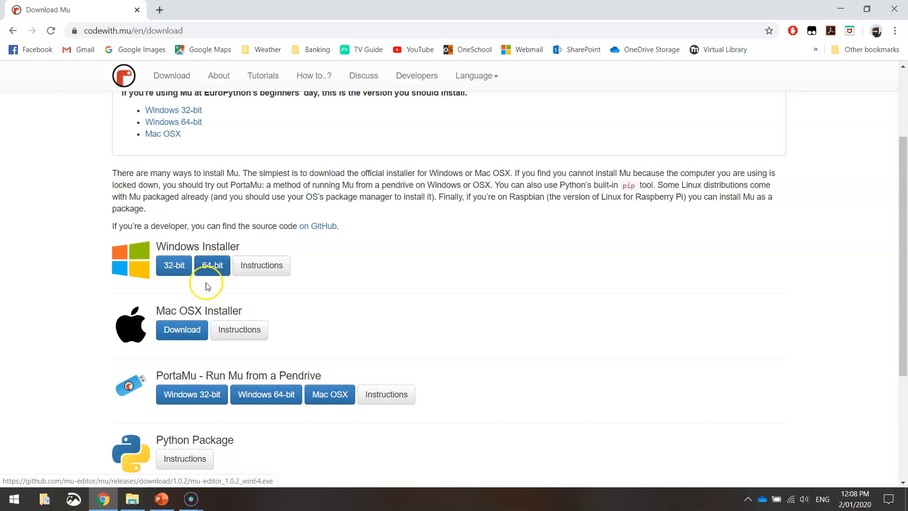
pyautogui.scroll(-3)
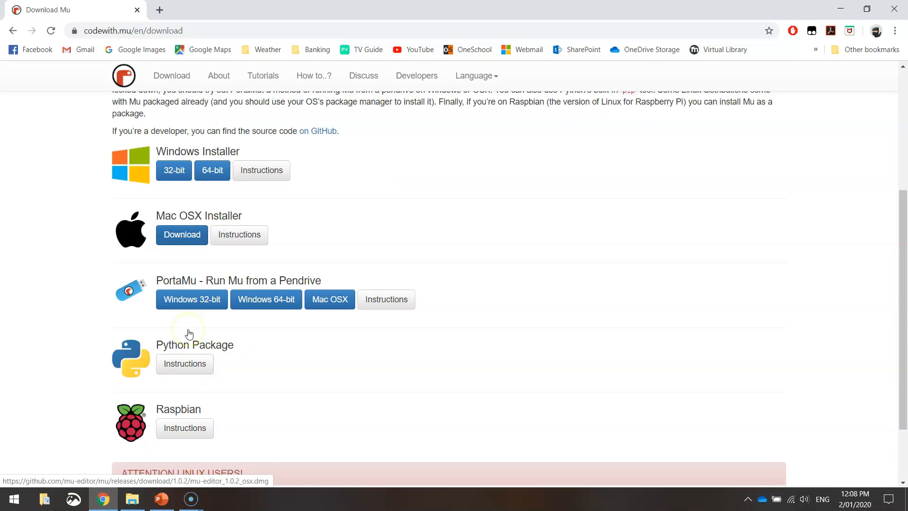
pyautogui.scroll(-3)
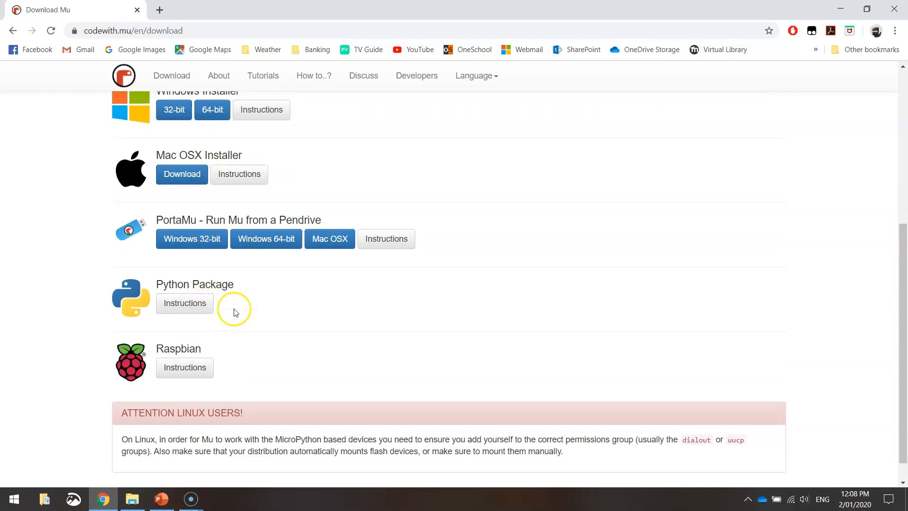
pyautogui.scroll(3)
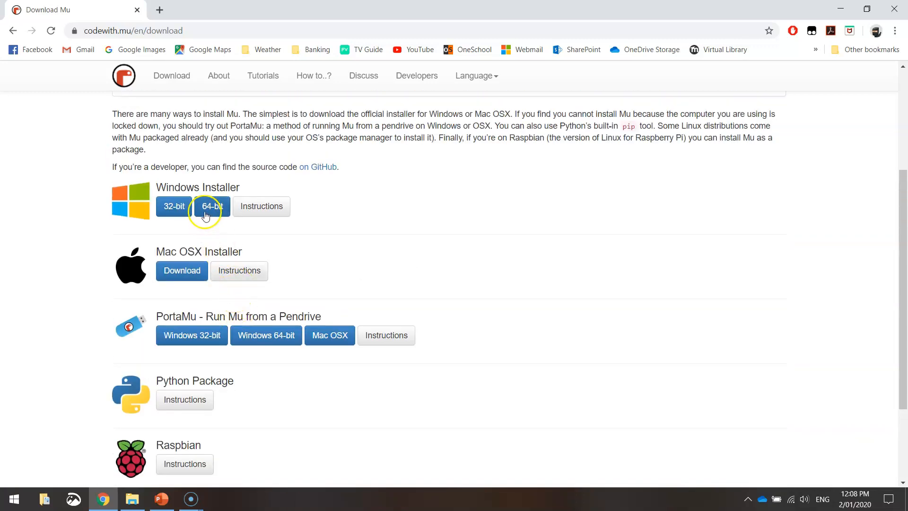
pyautogui.click(212, 206)
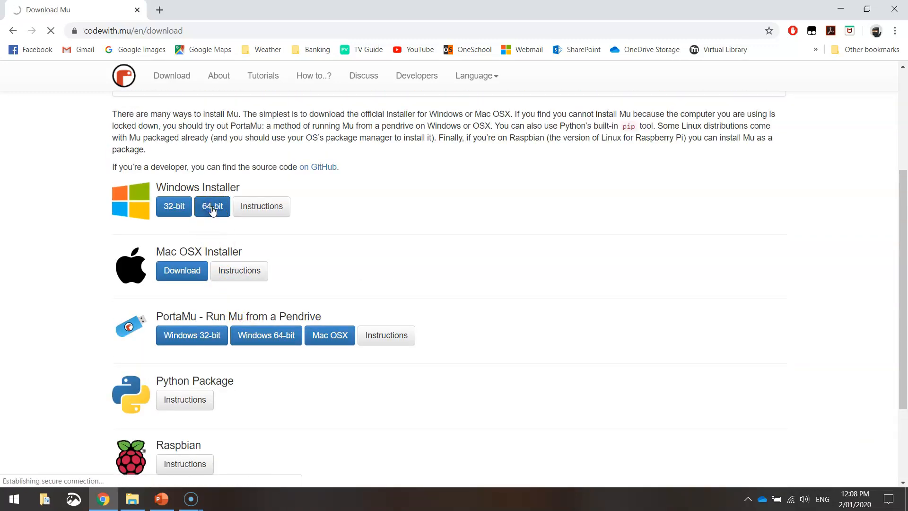
pyautogui.click(212, 207)
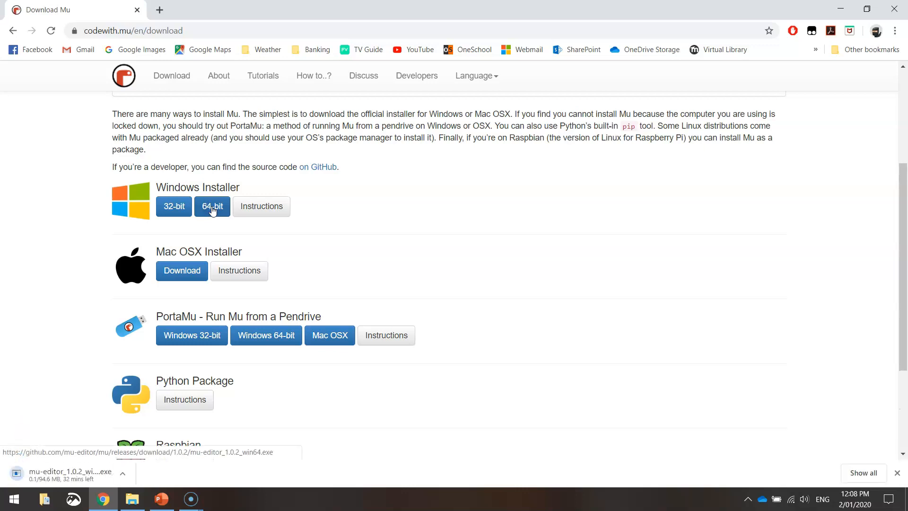
pyautogui.moveTo(76, 483)
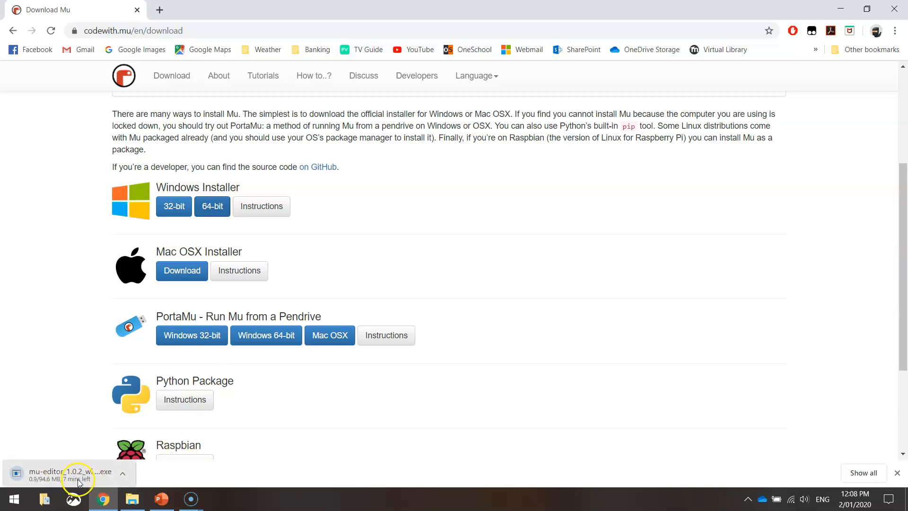
pyautogui.moveTo(81, 404)
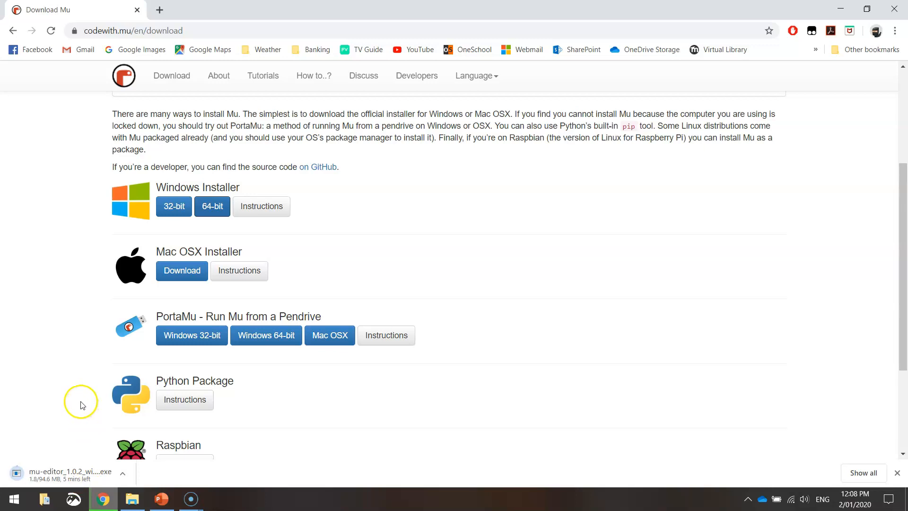
pyautogui.moveTo(71, 401)
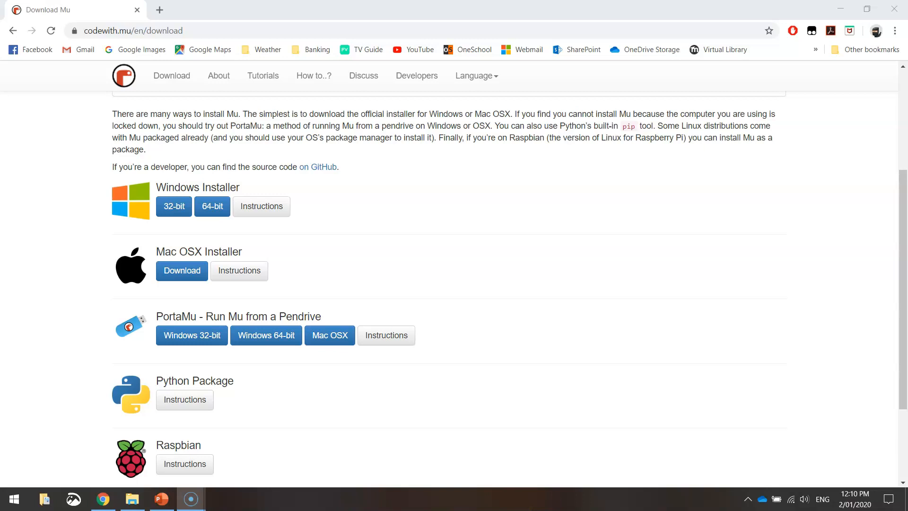
# - Run mu-editor_1.0.2_win64 from the Downloads folder to launch the Mu setup wizard
pyautogui.click(132, 498)
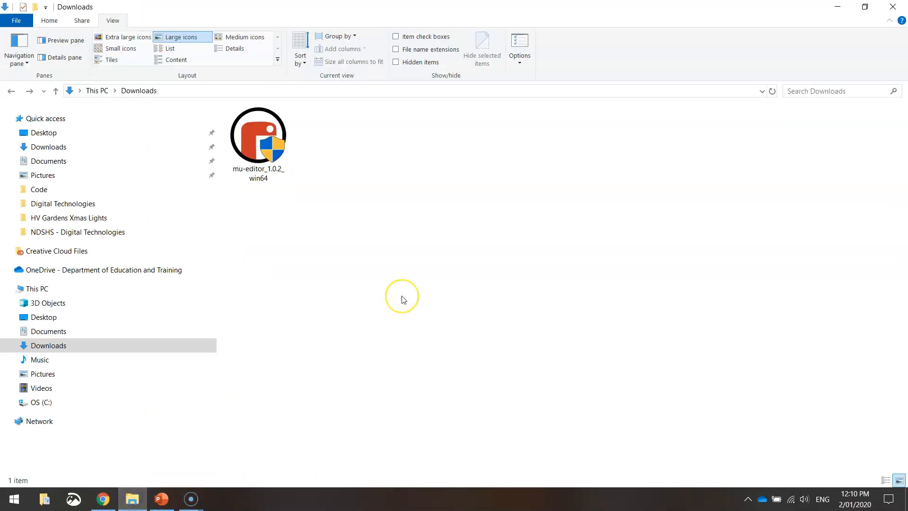
pyautogui.moveTo(324, 244)
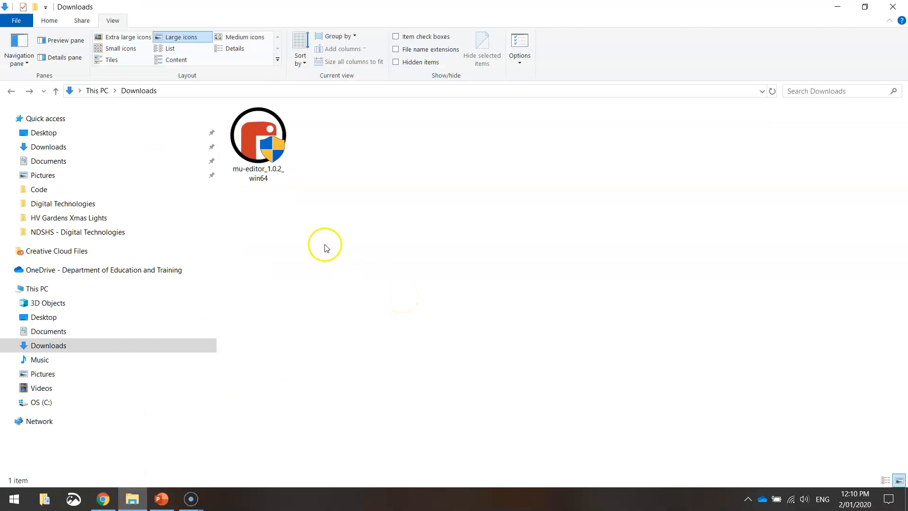
pyautogui.click(257, 134)
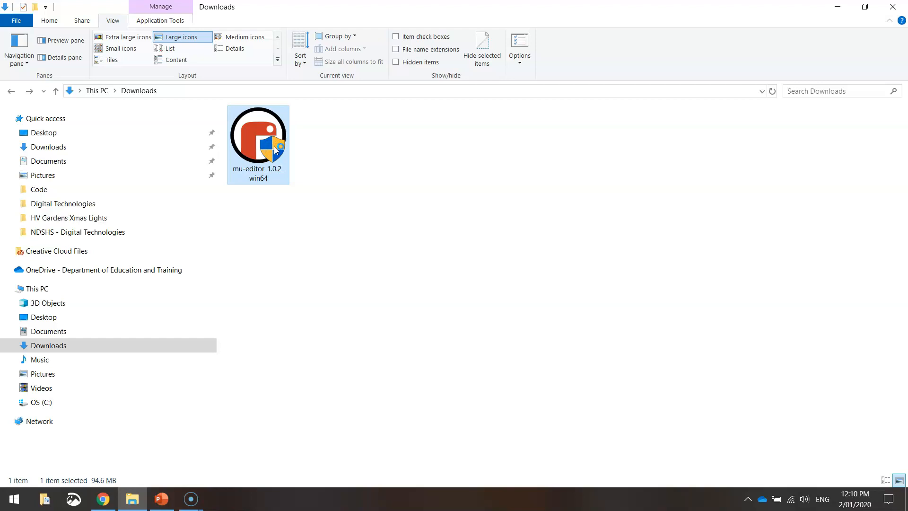
pyautogui.doubleClick(257, 136)
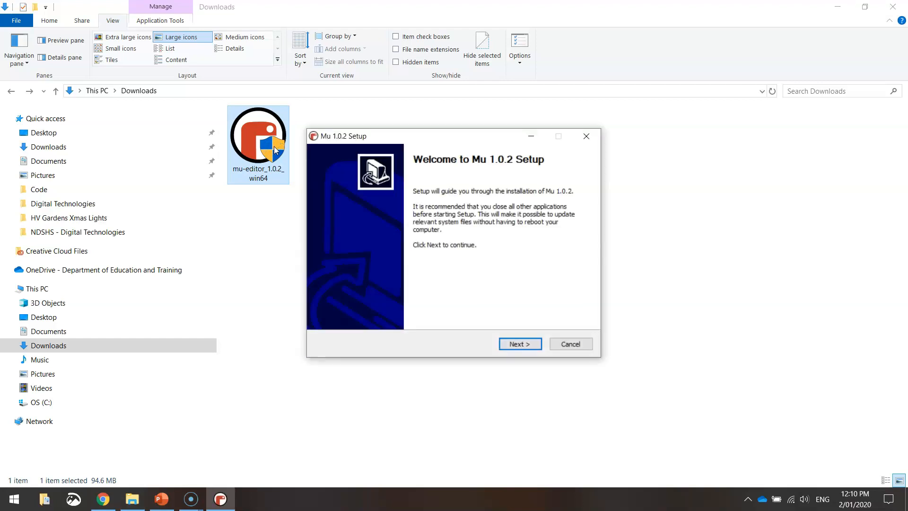
pyautogui.moveTo(527, 230)
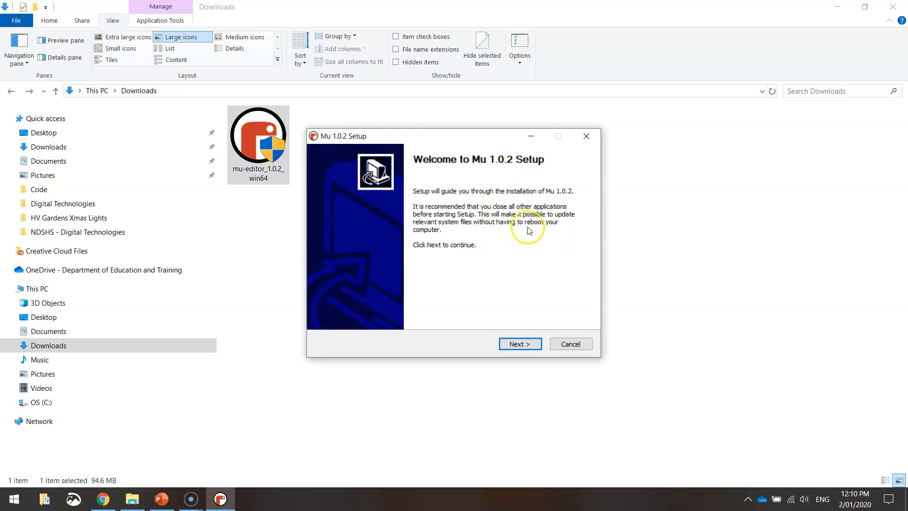
# - Accept the GPL license, keep 'Install just for me' and the default folder, and install Mu 1.0.2
pyautogui.click(519, 344)
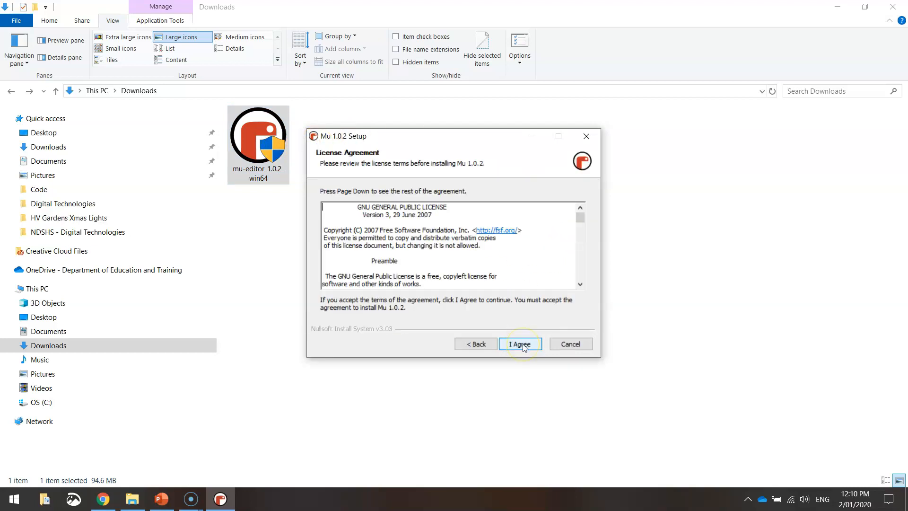
pyautogui.click(519, 343)
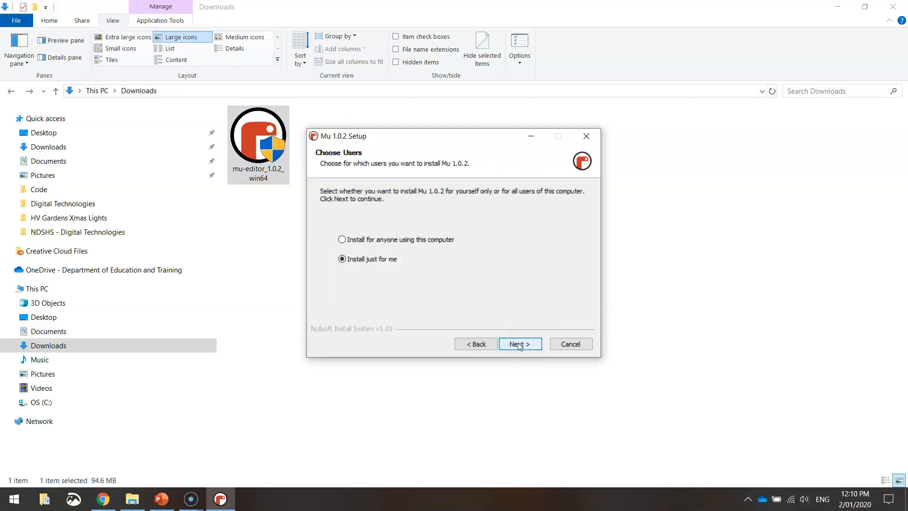
pyautogui.click(519, 343)
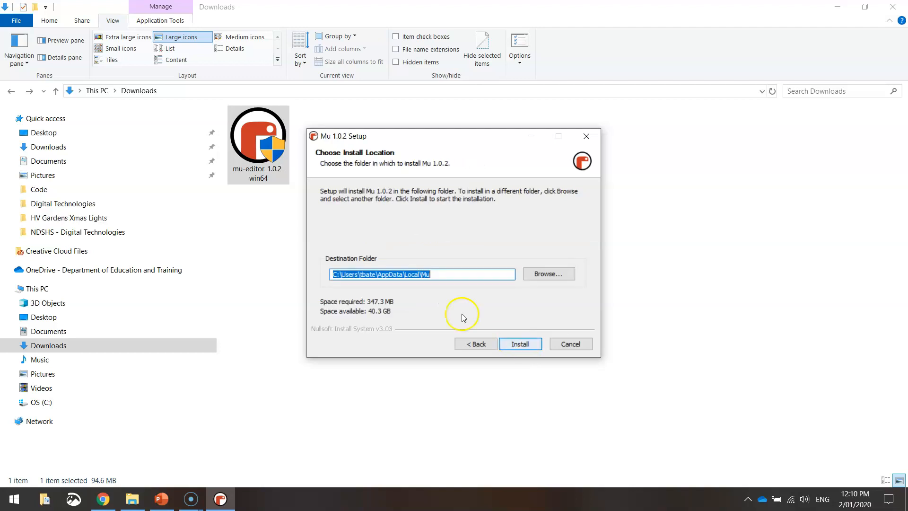
pyautogui.click(519, 343)
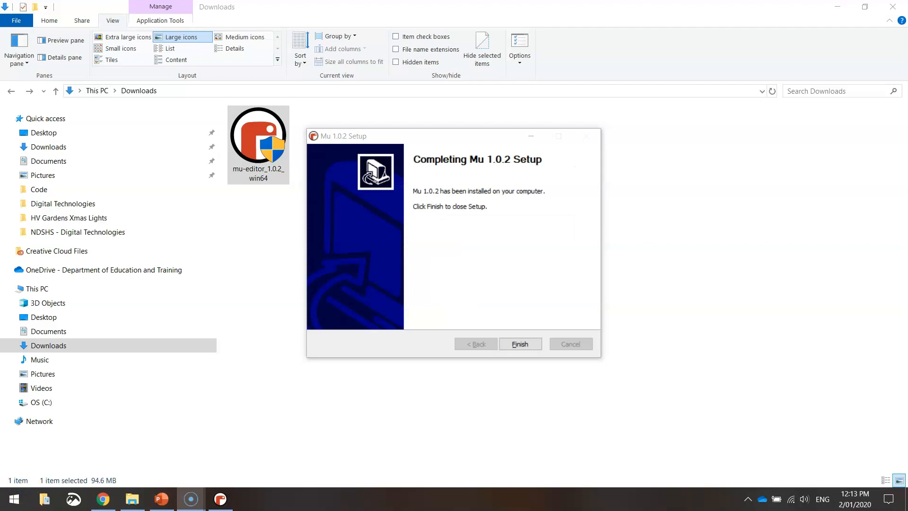
pyautogui.moveTo(457, 208)
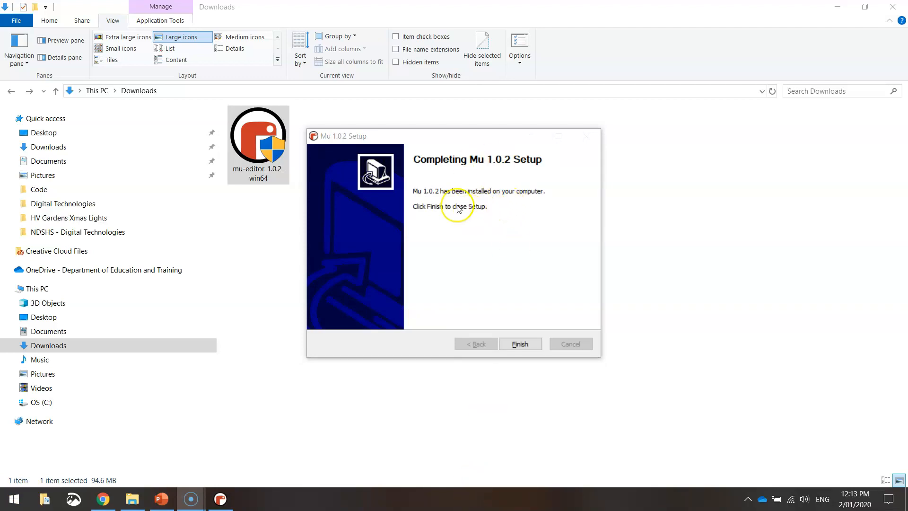
# - Finish the setup wizard and find Mu in the Start menu's app list
pyautogui.click(519, 343)
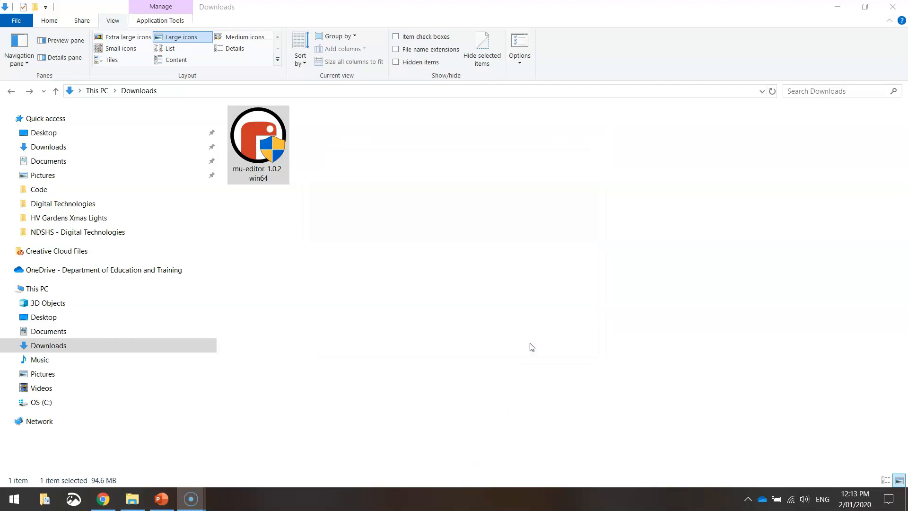
pyautogui.click(8, 498)
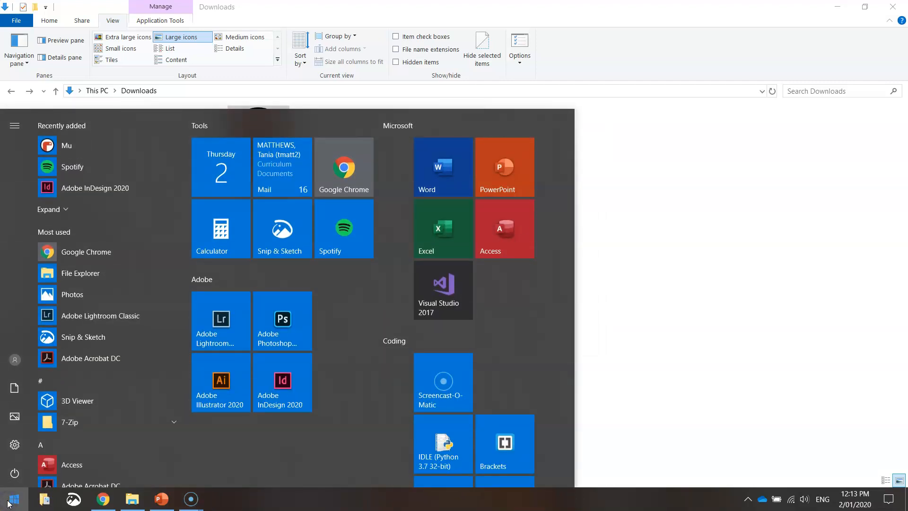
pyautogui.moveTo(73, 149)
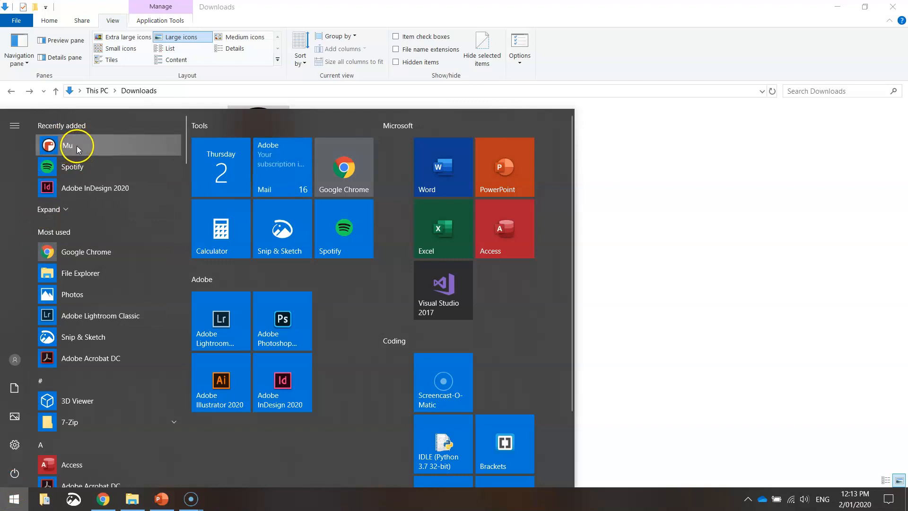
pyautogui.scroll(-3)
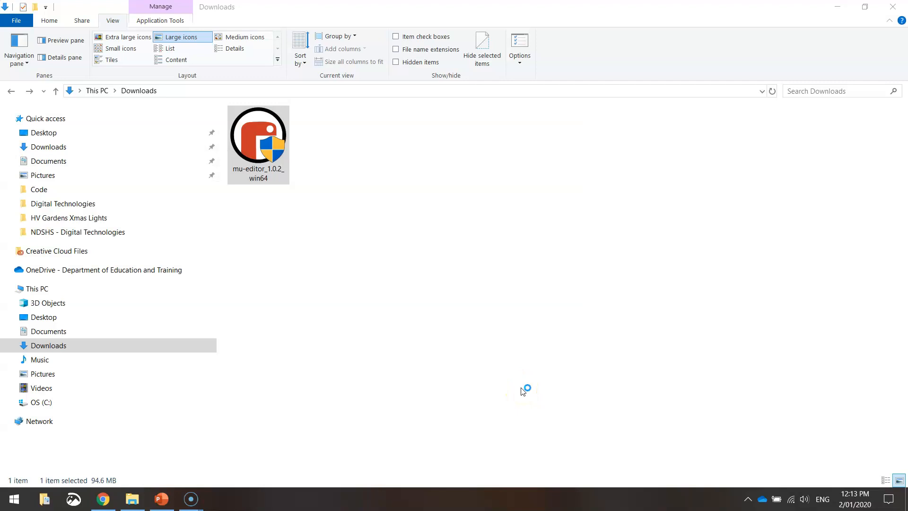
# - Close the leftover '4 - Asking Multiple Questions.py' tab so no files are open
pyautogui.doubleClick(257, 136)
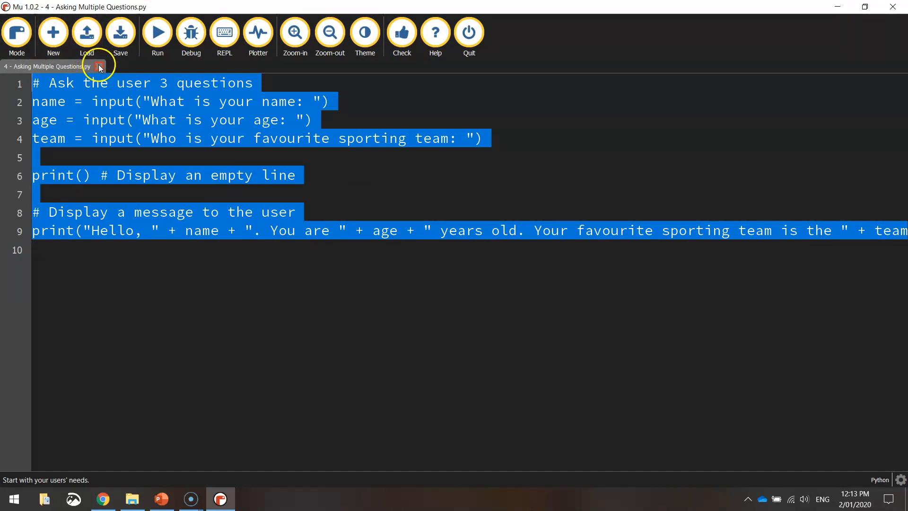
pyautogui.click(99, 66)
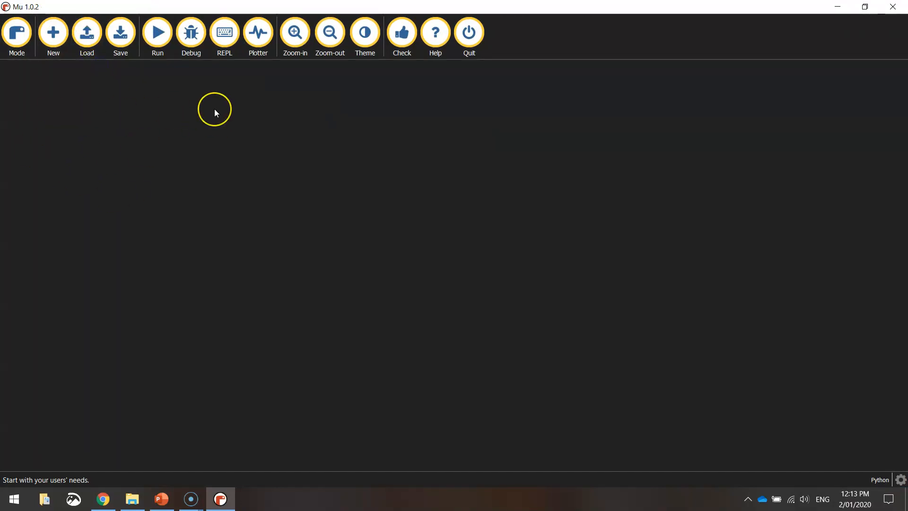
pyautogui.moveTo(364, 32)
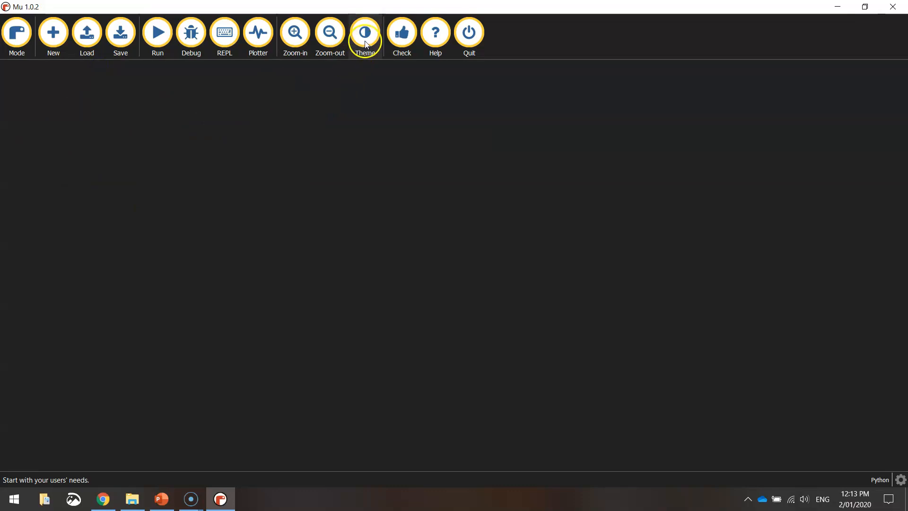
# - Cycle the colour theme through high-contrast and back to dark
pyautogui.click(365, 32)
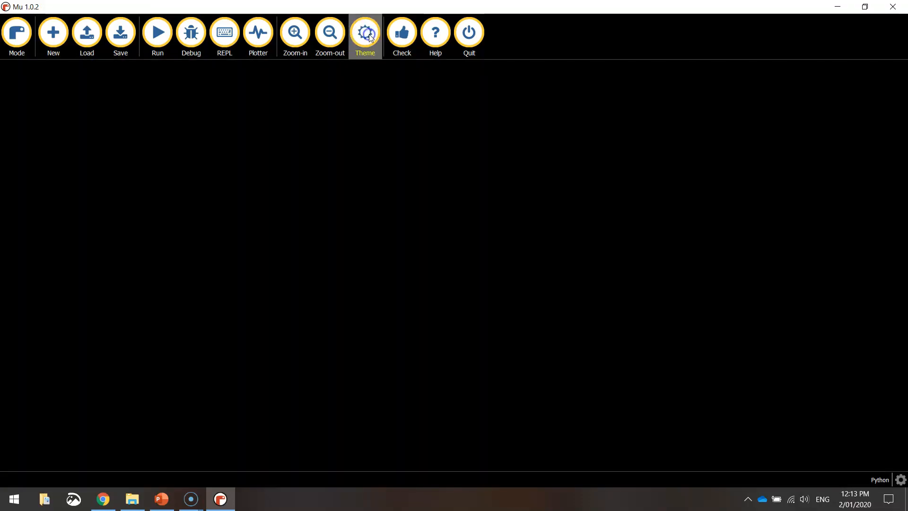
pyautogui.click(365, 32)
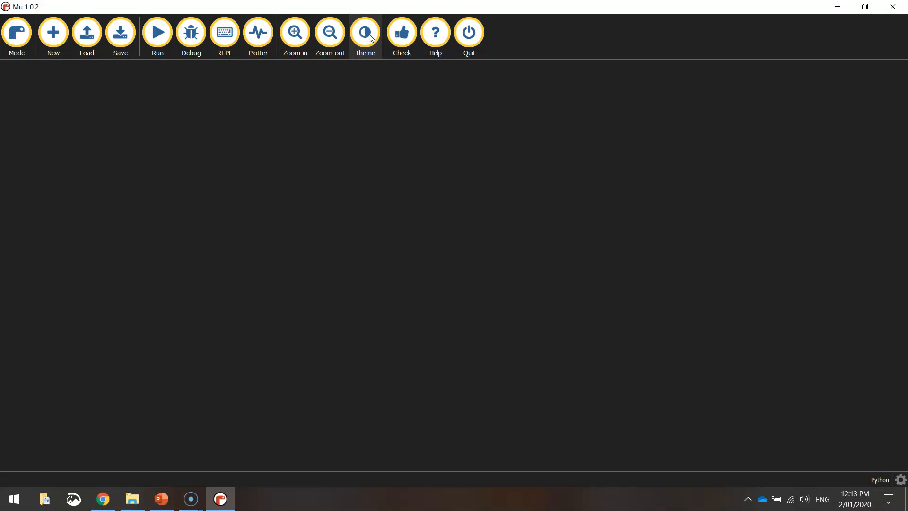
pyautogui.moveTo(154, 448)
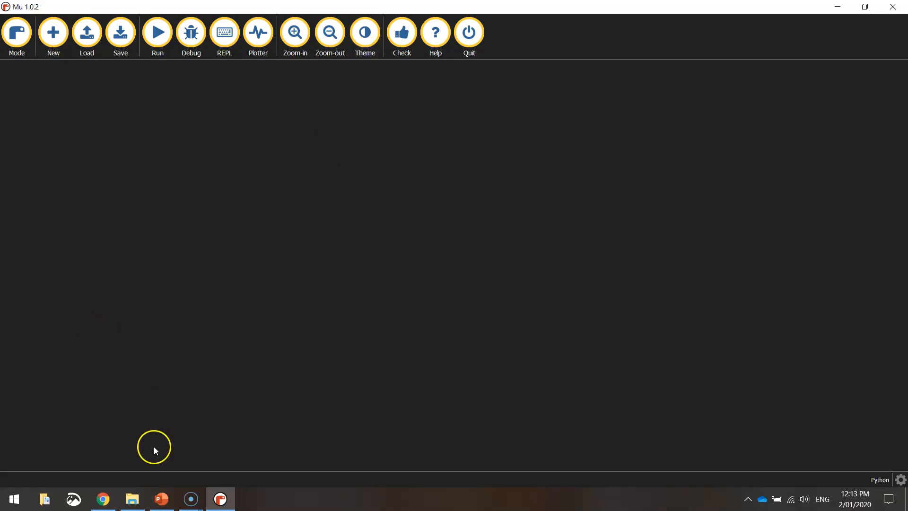